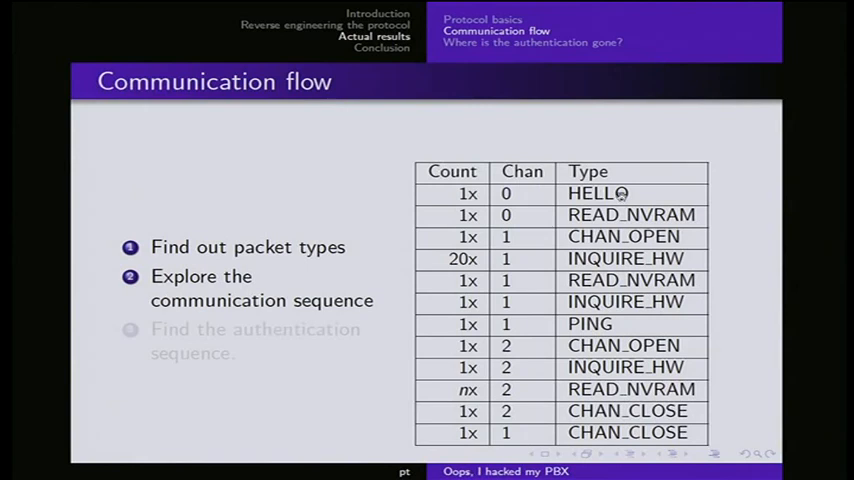
mouse_move(545, 259)
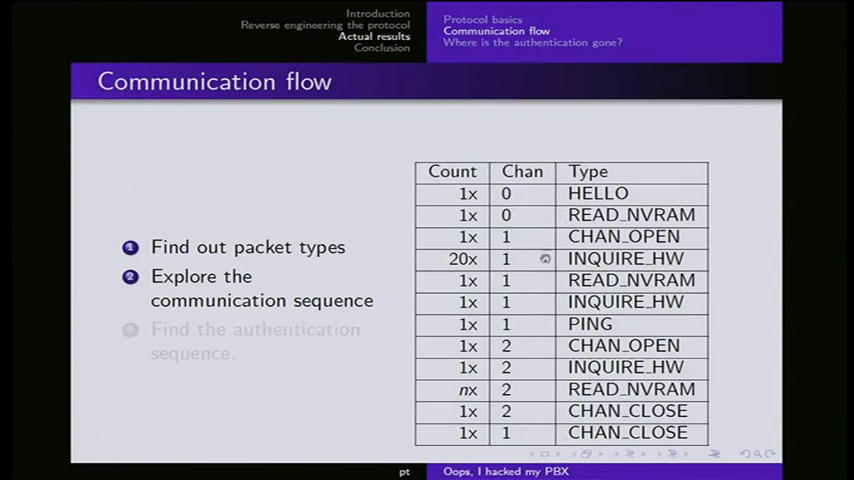